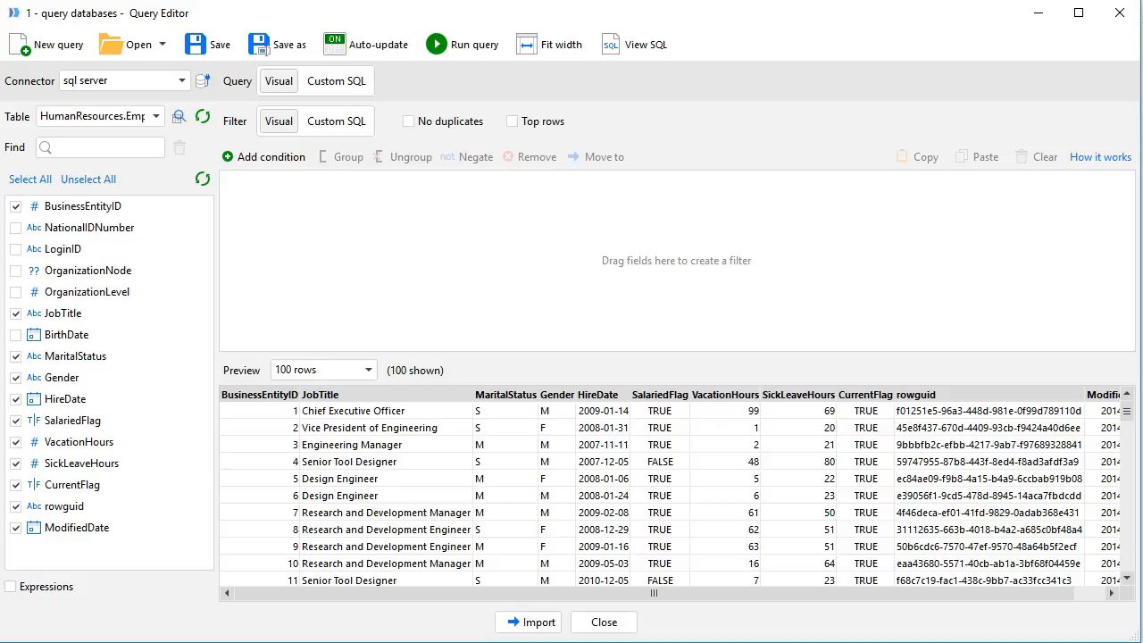
mouse_move(163, 311)
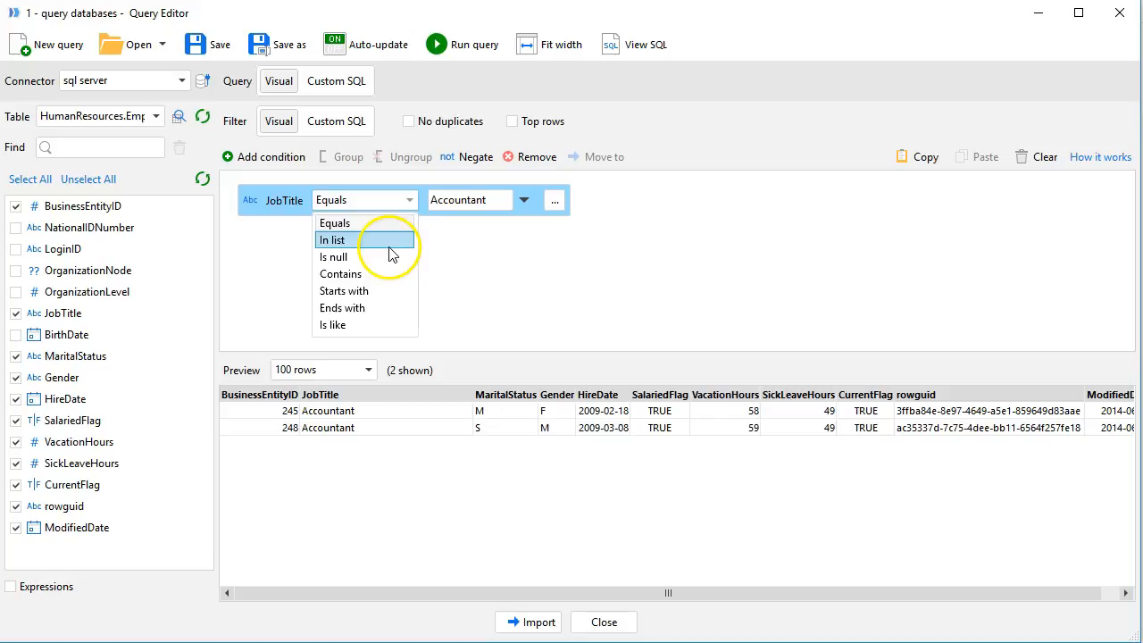
Add a negated JobTitle in-list condition excluding Accountant, Accounts Payable and Accounts Receivable Specialist.
left_click(333, 239)
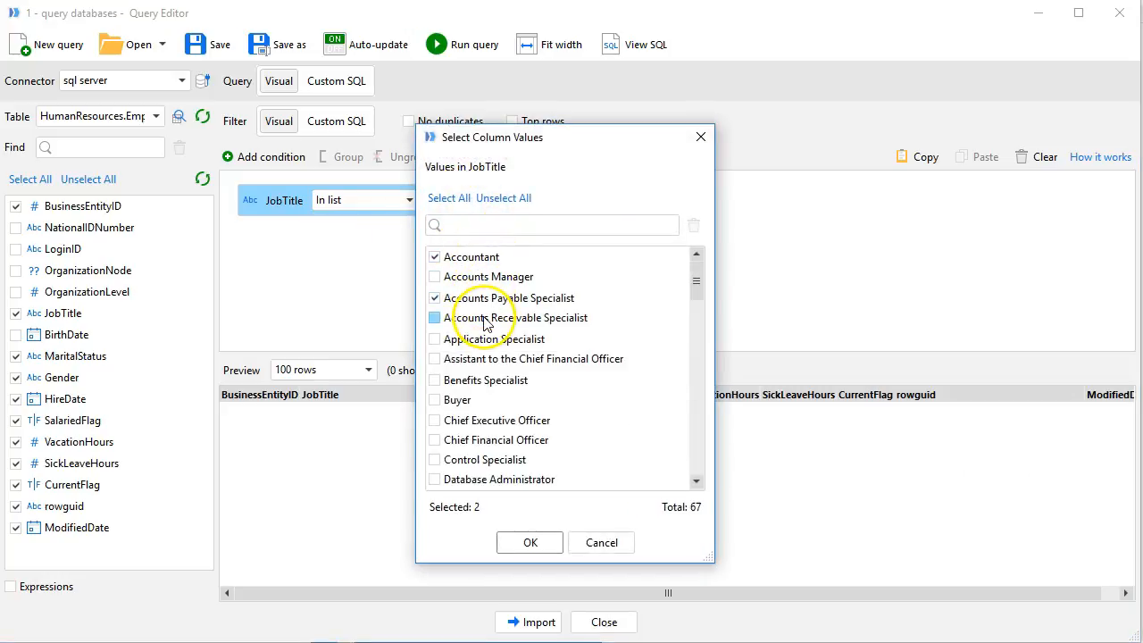
left_click(530, 542)
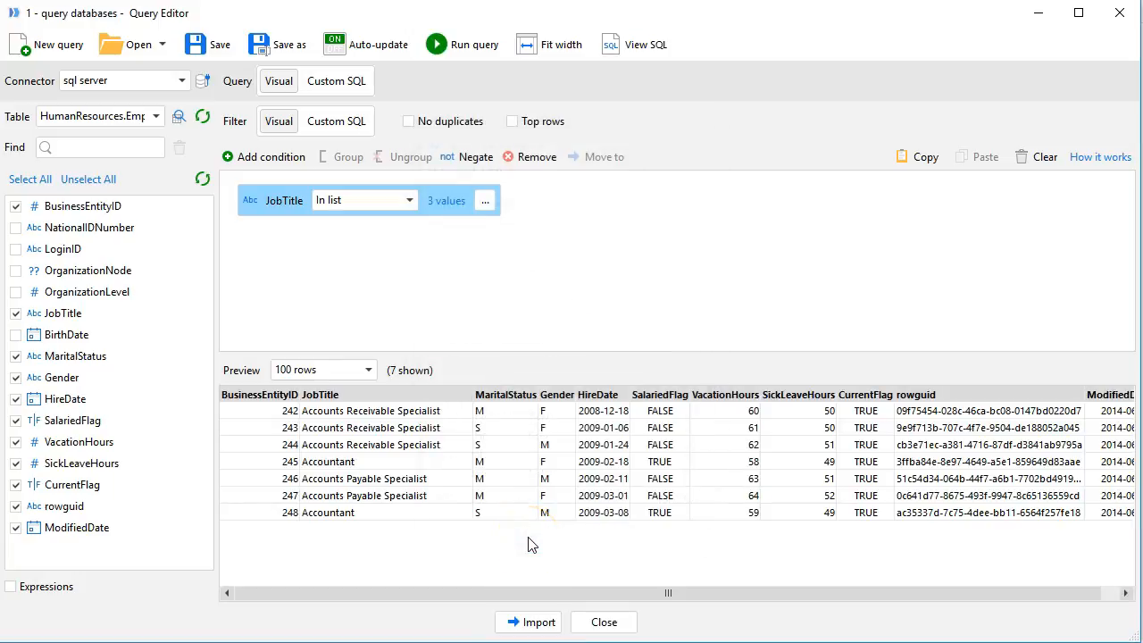
left_click(476, 156)
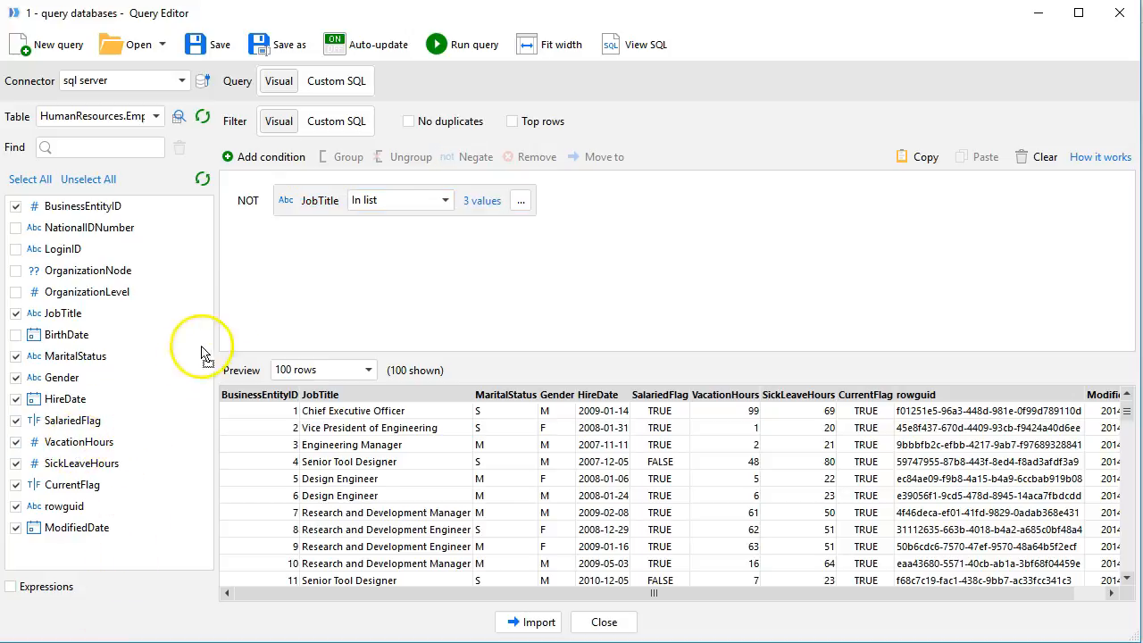
Add a filter condition VacationHours greater than 30.
left_click(263, 157)
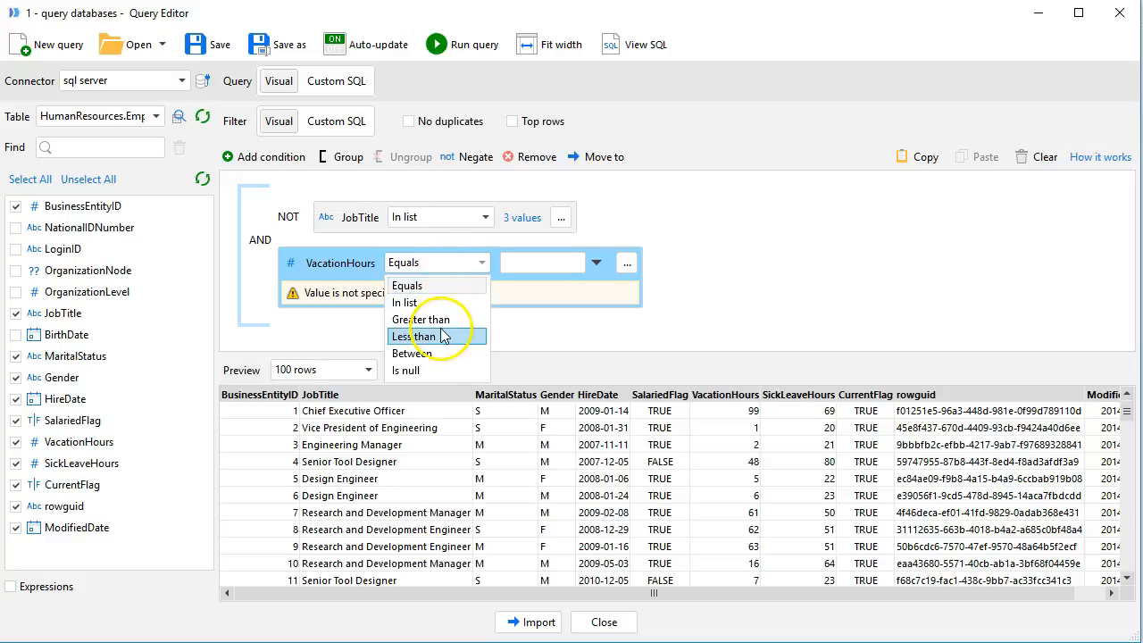
left_click(423, 318)
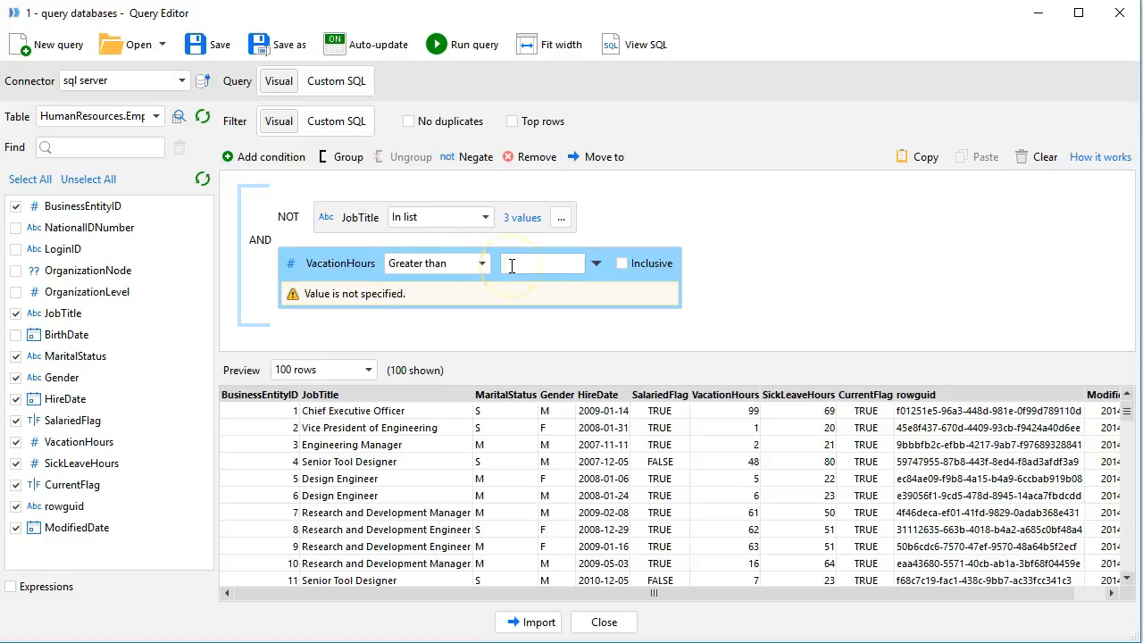
type("39")
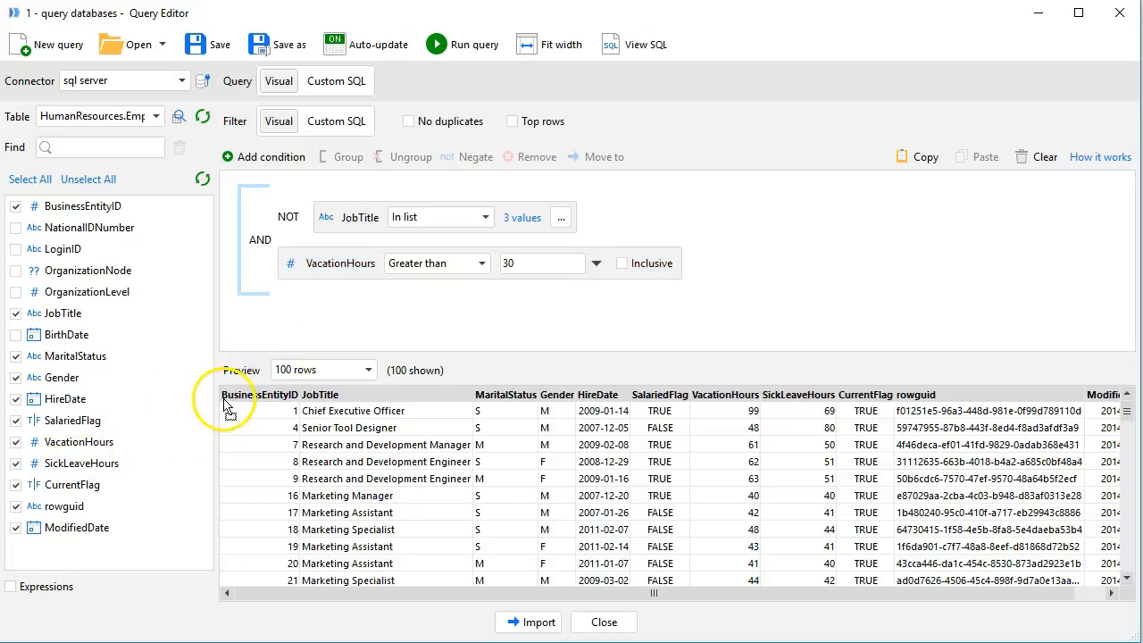
Add a filter condition SickLeaveHours less than 50.
left_click(263, 156)
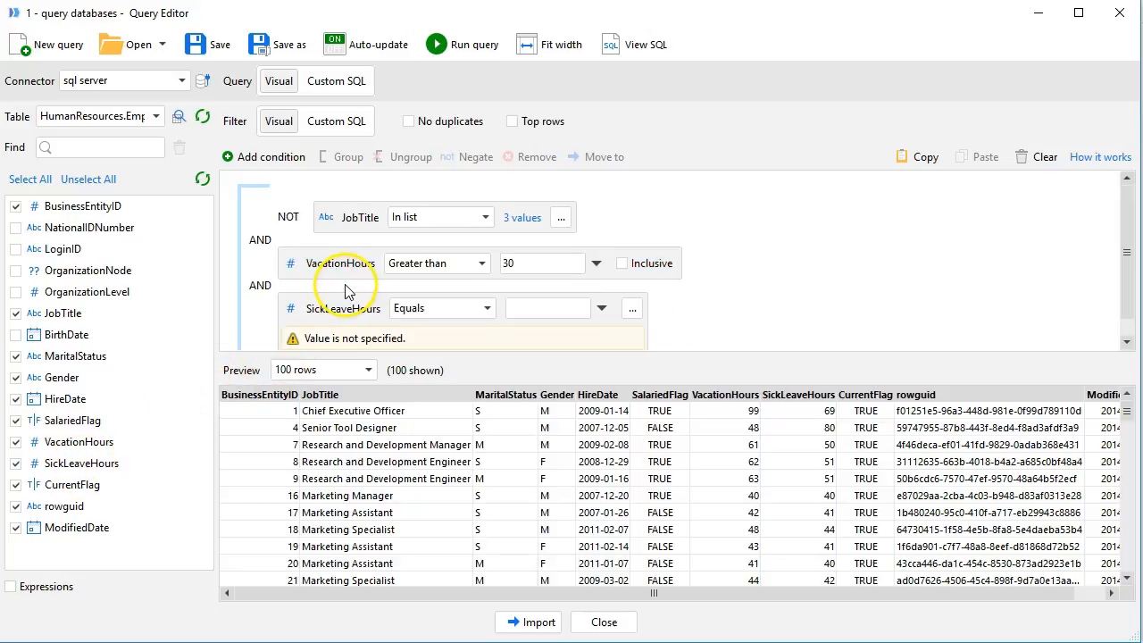
left_click(442, 308)
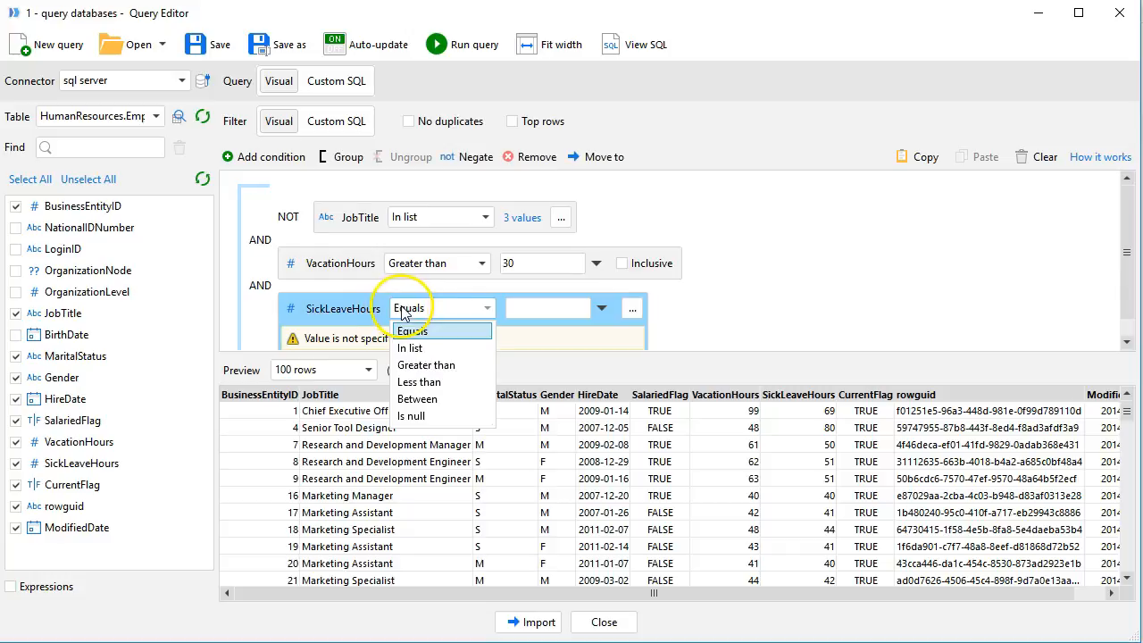
left_click(419, 381)
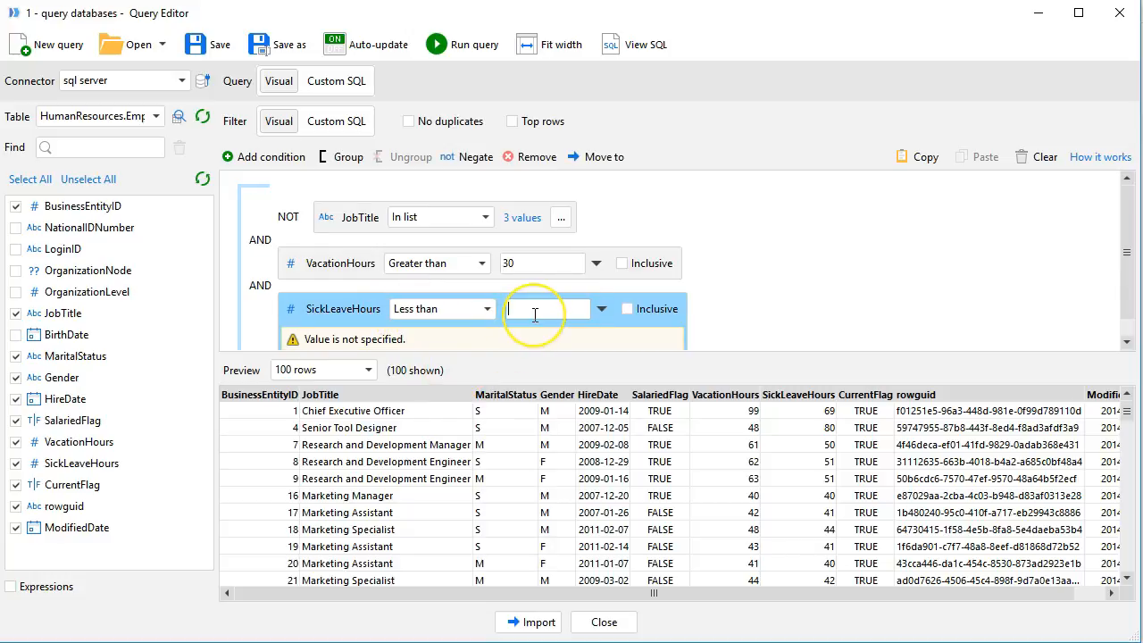
type("50")
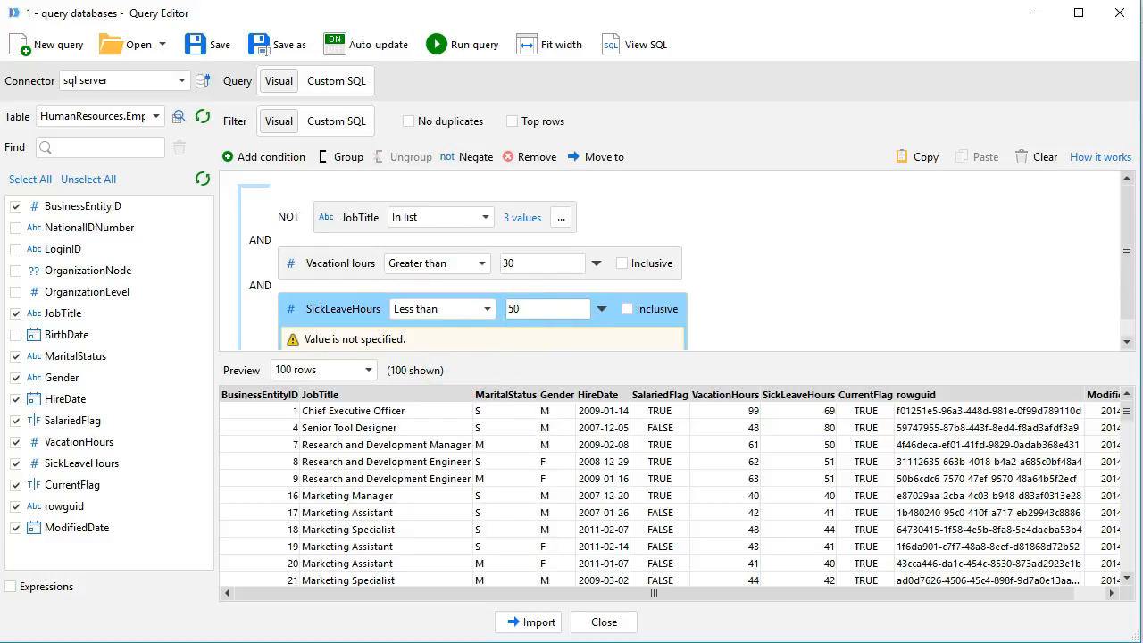
left_click(349, 156)
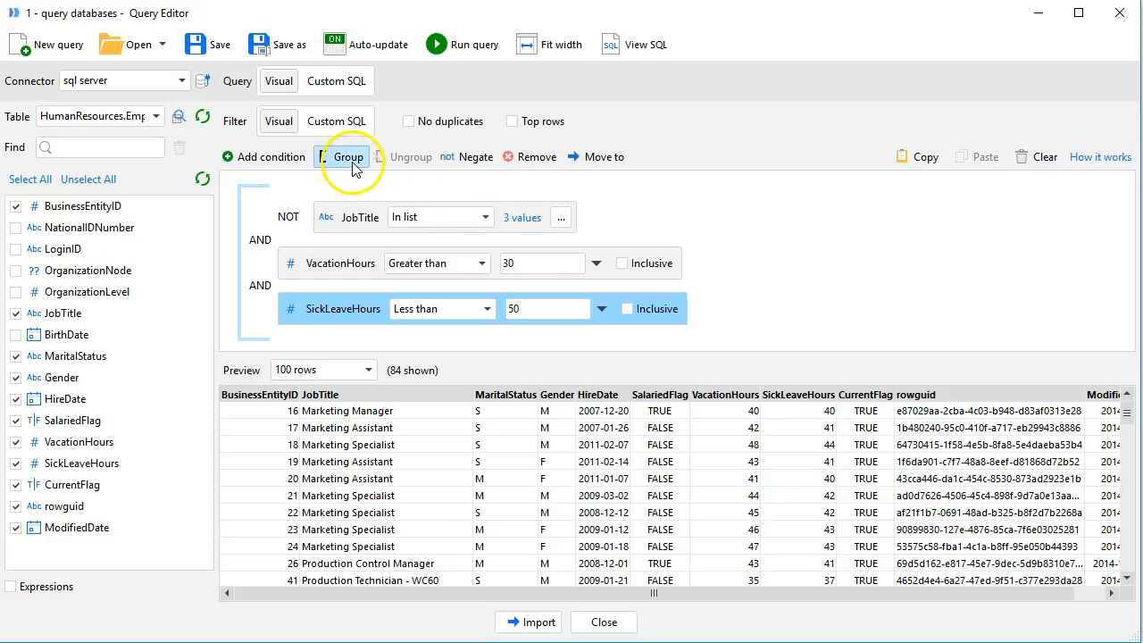
Group the VacationHours and SickLeaveHours conditions into an OR group.
left_click(347, 156)
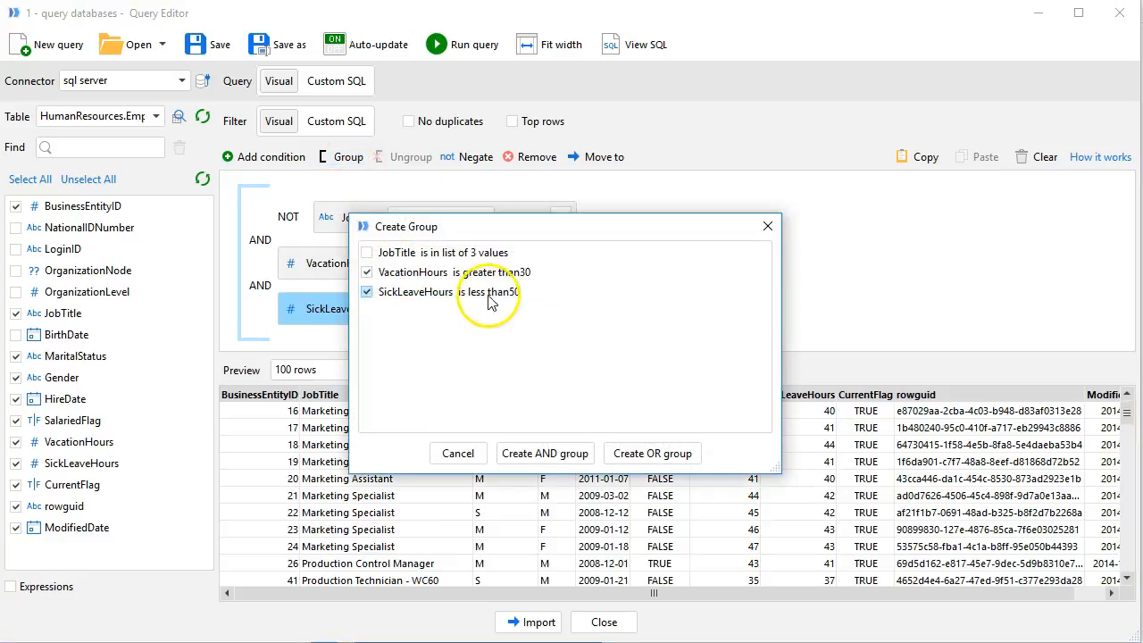
left_click(652, 452)
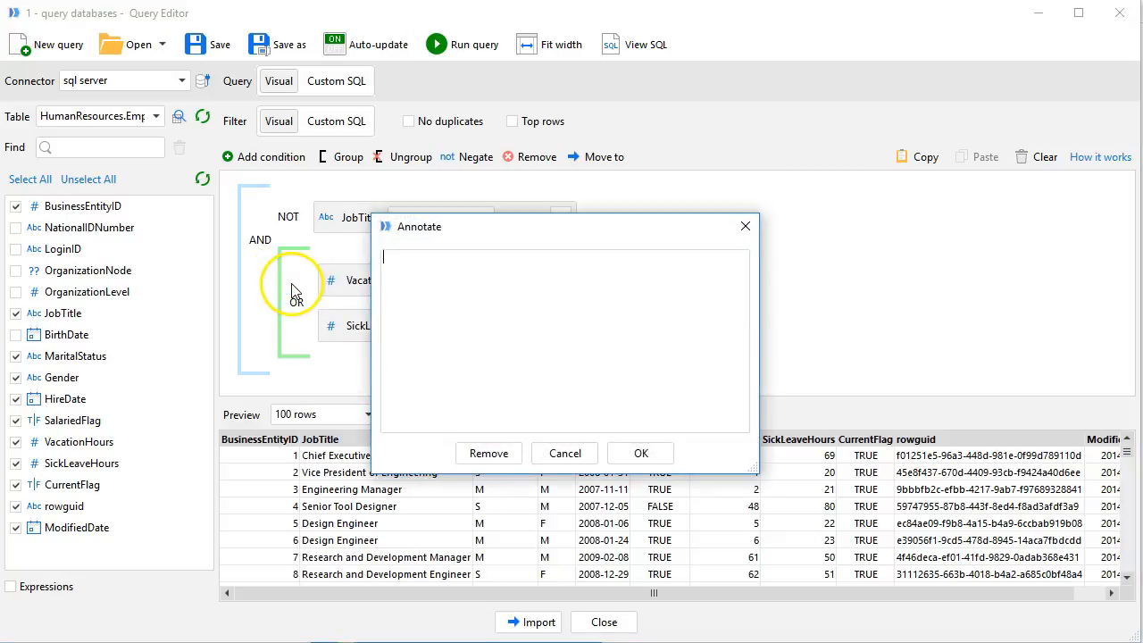
Annotate the OR group with the note 'Hardworkers.'.
type("Hardw")
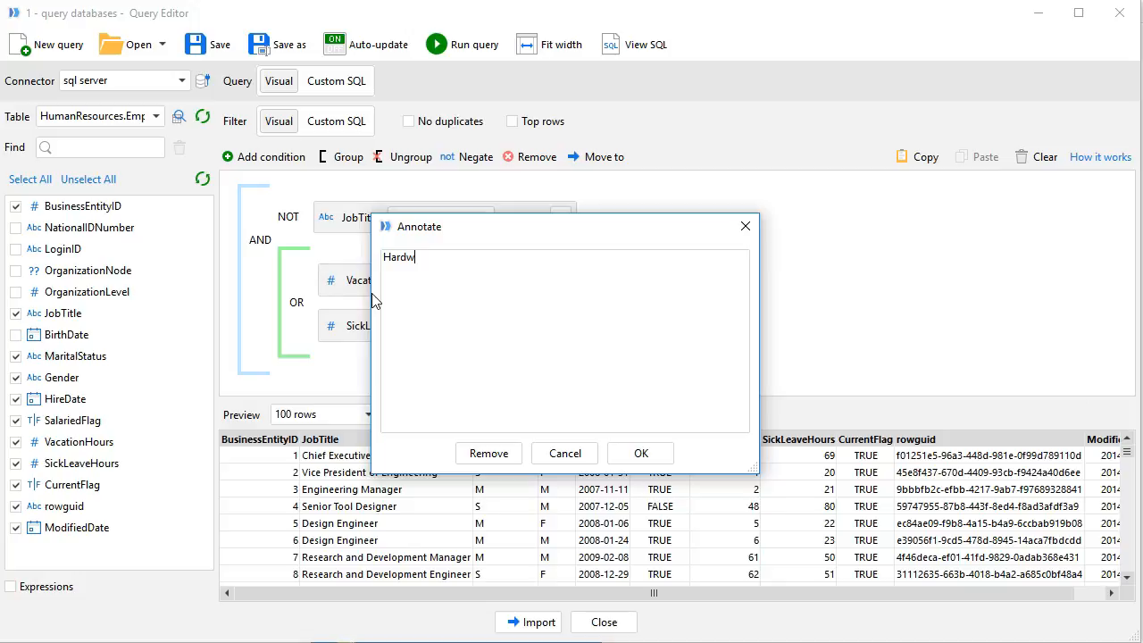
type("orkers.")
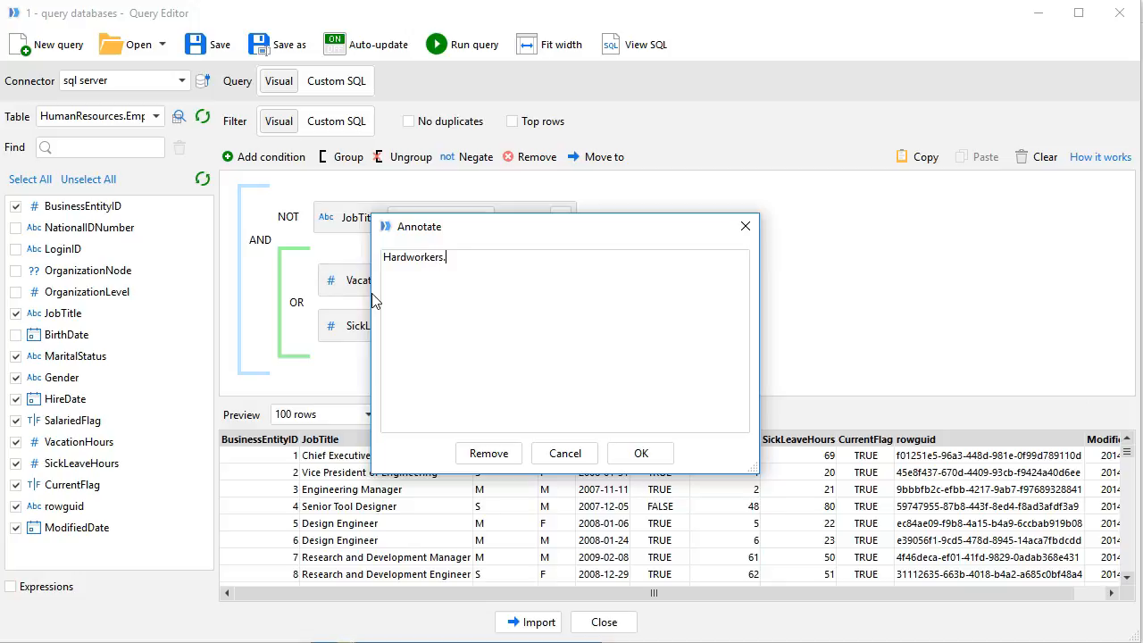
left_click(639, 452)
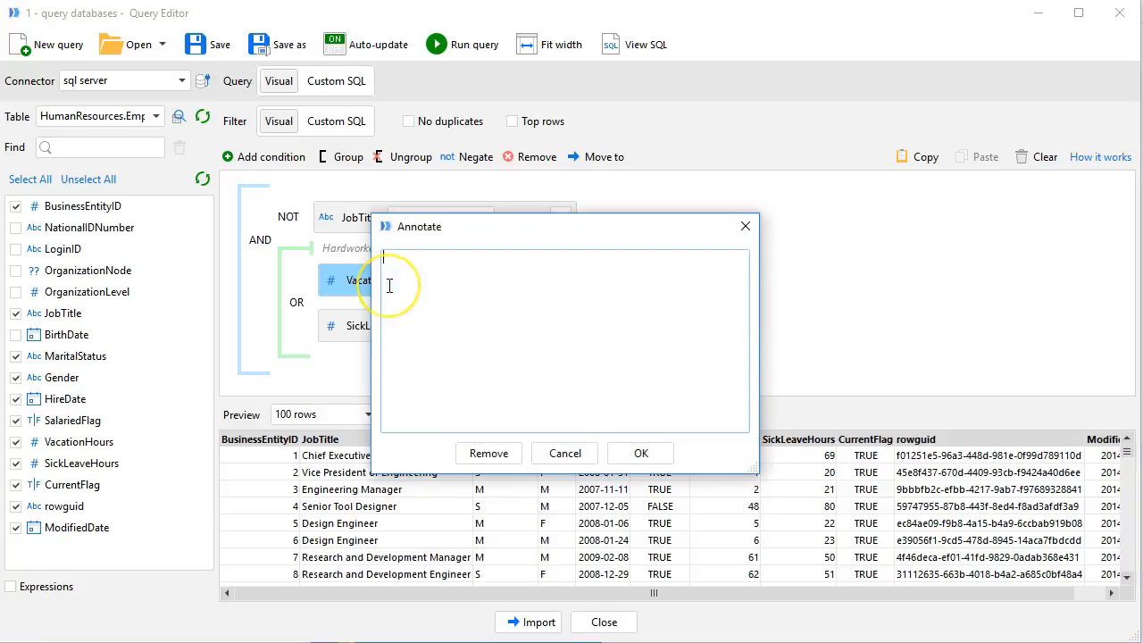
Annotate VacationHours with 'Also hardworkers.' and show the filter as SQL.
type("Also hardworkers.")
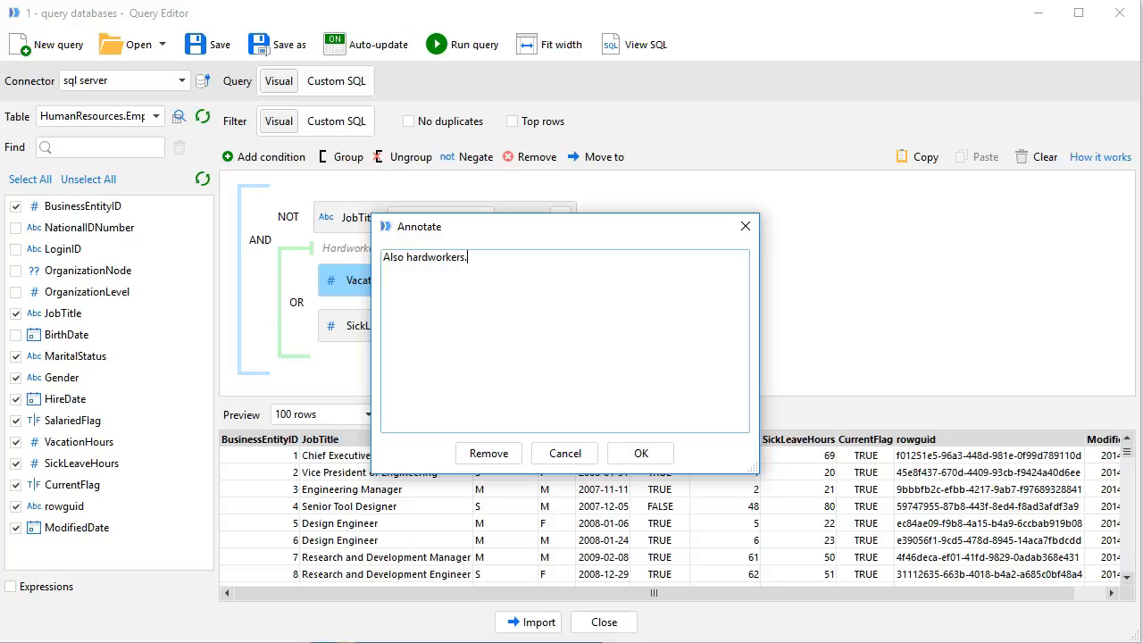
left_click(640, 453)
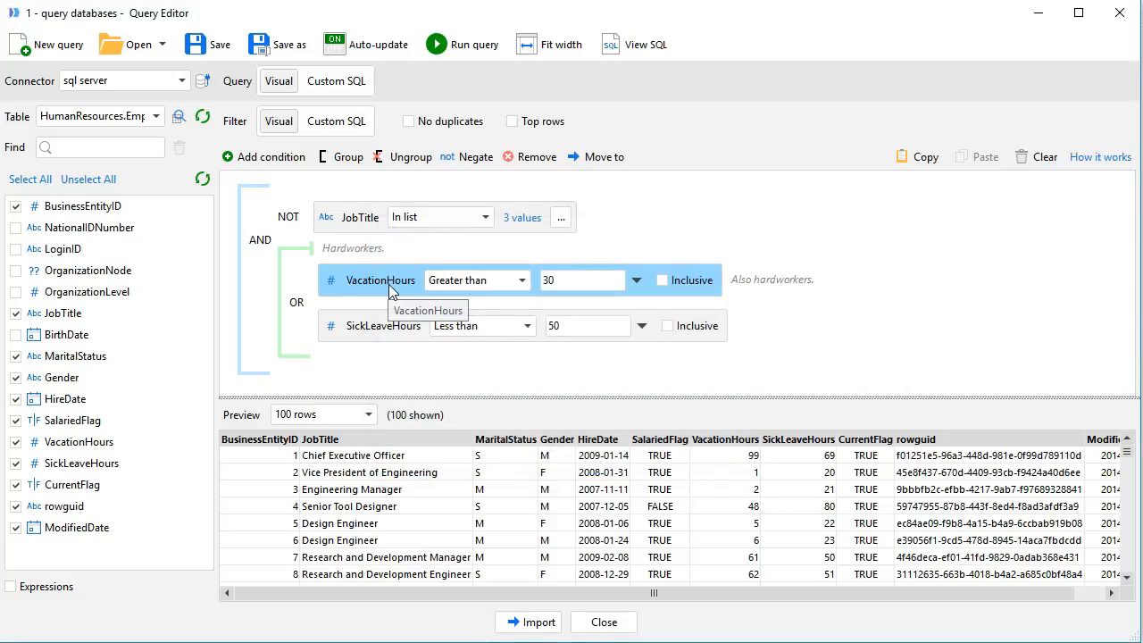
mouse_move(322, 143)
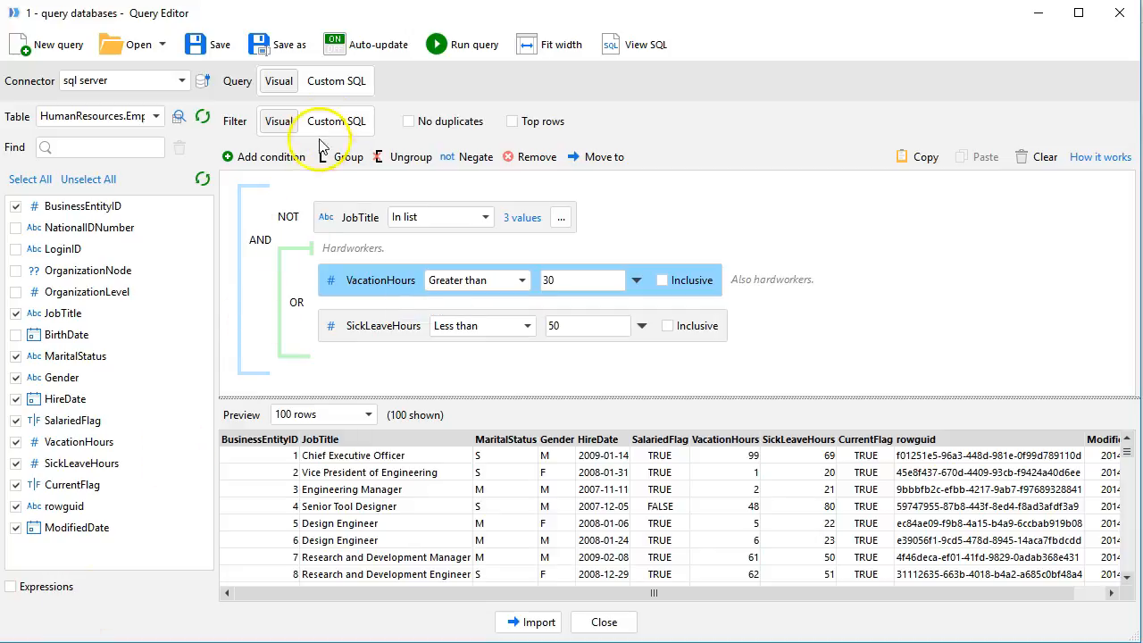
left_click(336, 120)
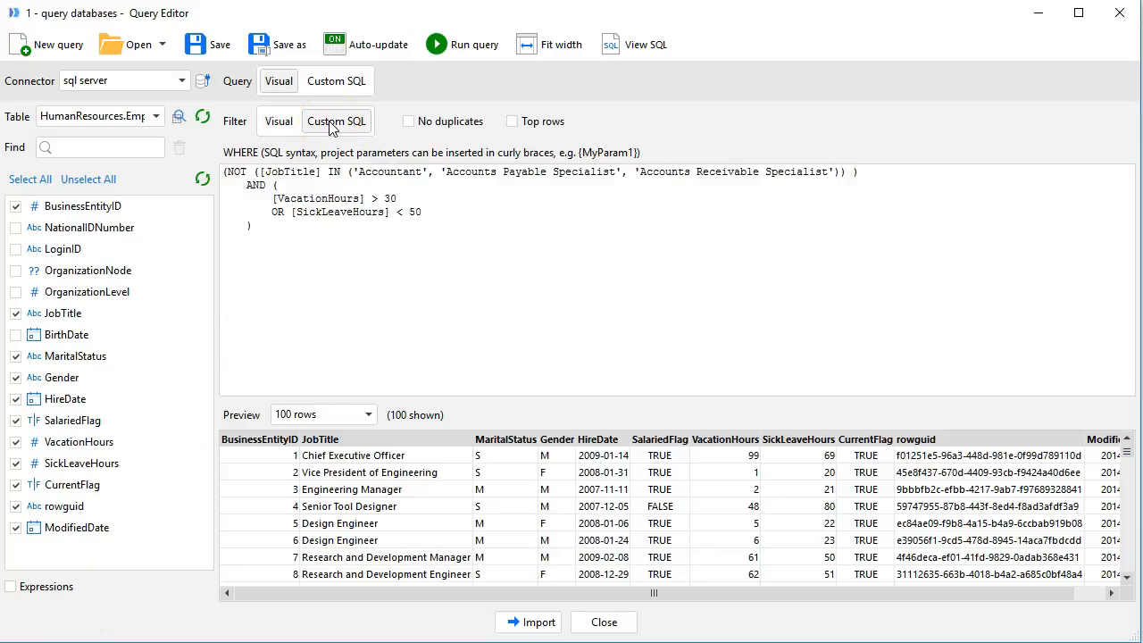